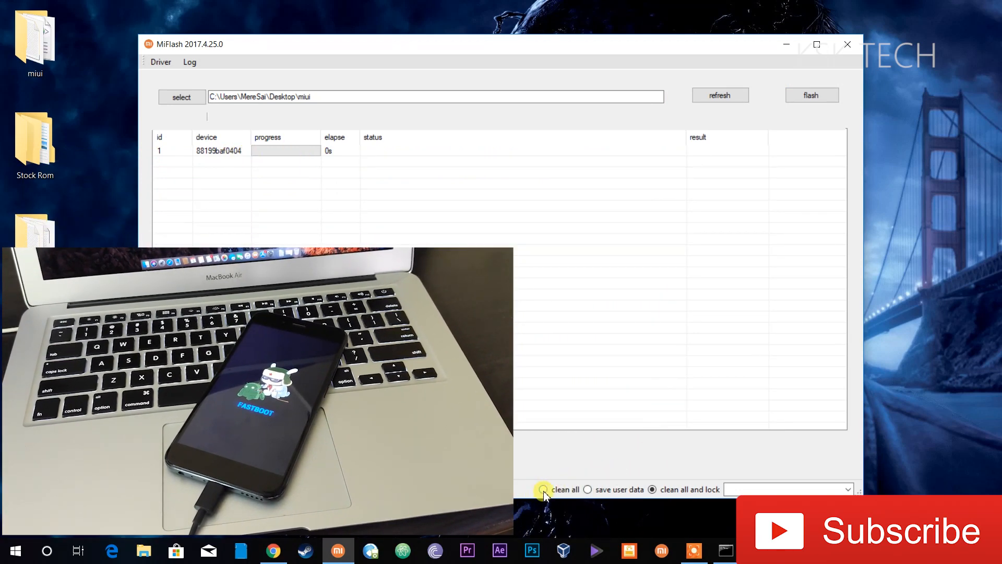
Compare 'clean all', 'save user data' and 'clean all and lock', settling on 'clean all'
click(542, 489)
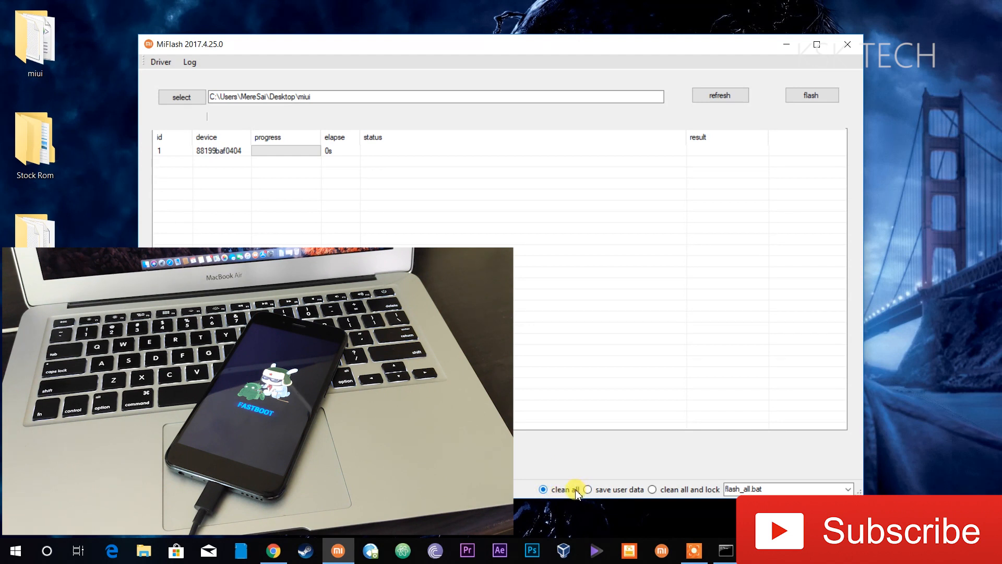
mouse_move(588, 489)
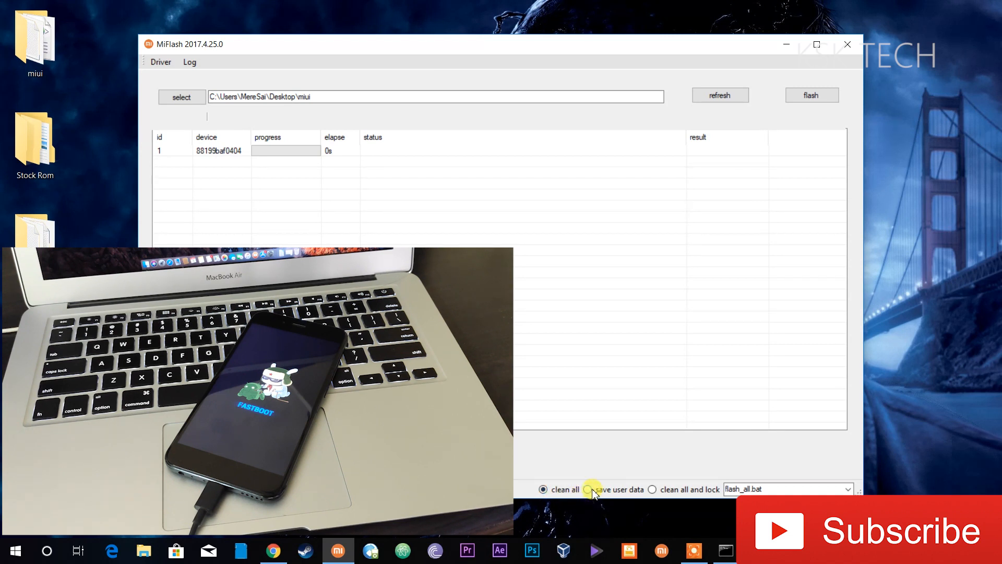
click(588, 488)
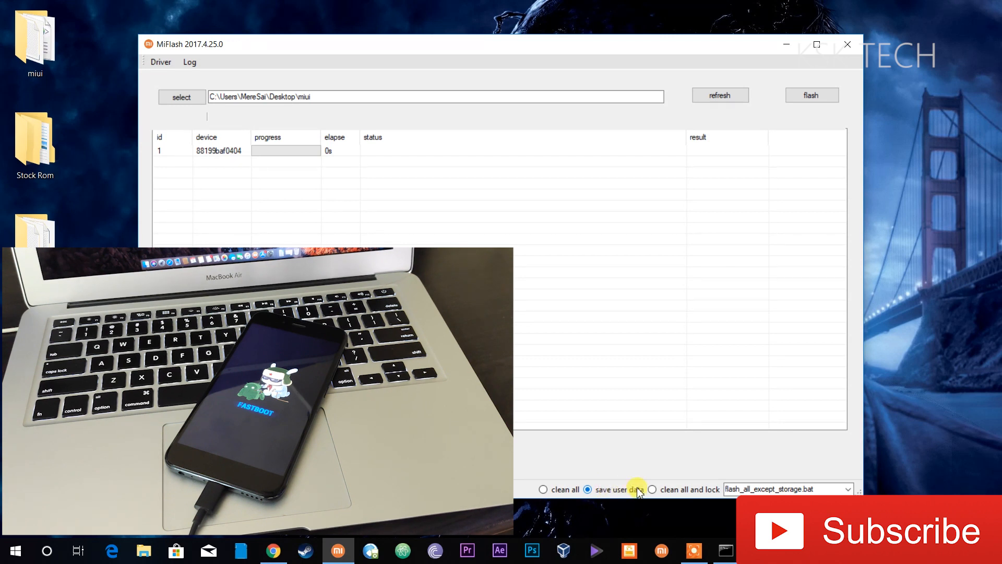
click(652, 488)
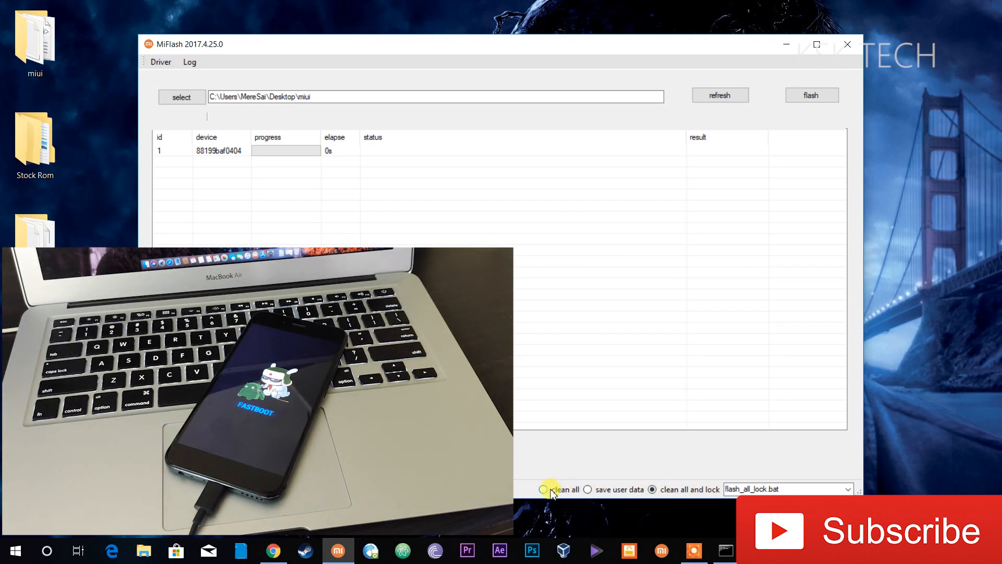
click(543, 488)
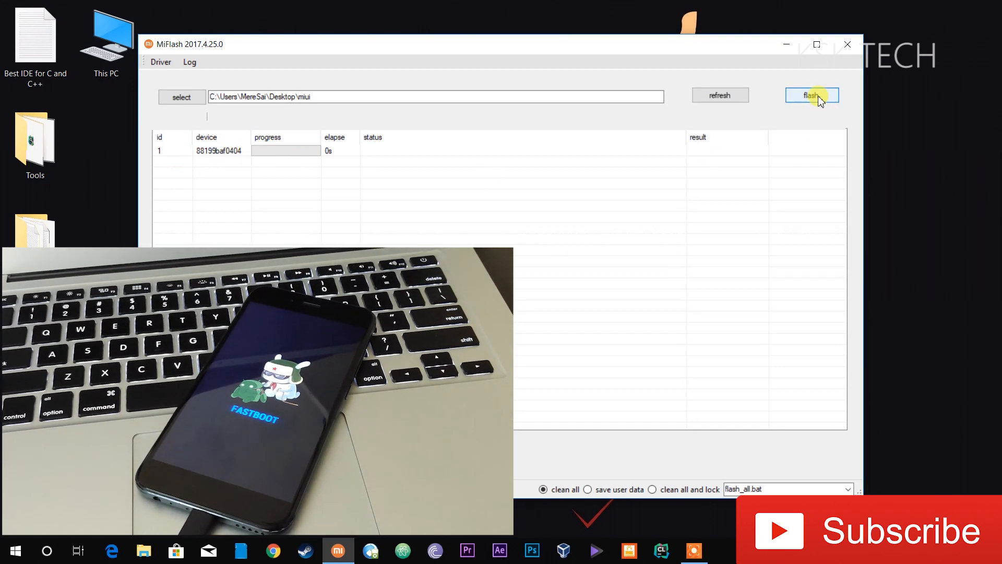
Start flashing the MIUI ROM to the connected fastboot phone
click(812, 95)
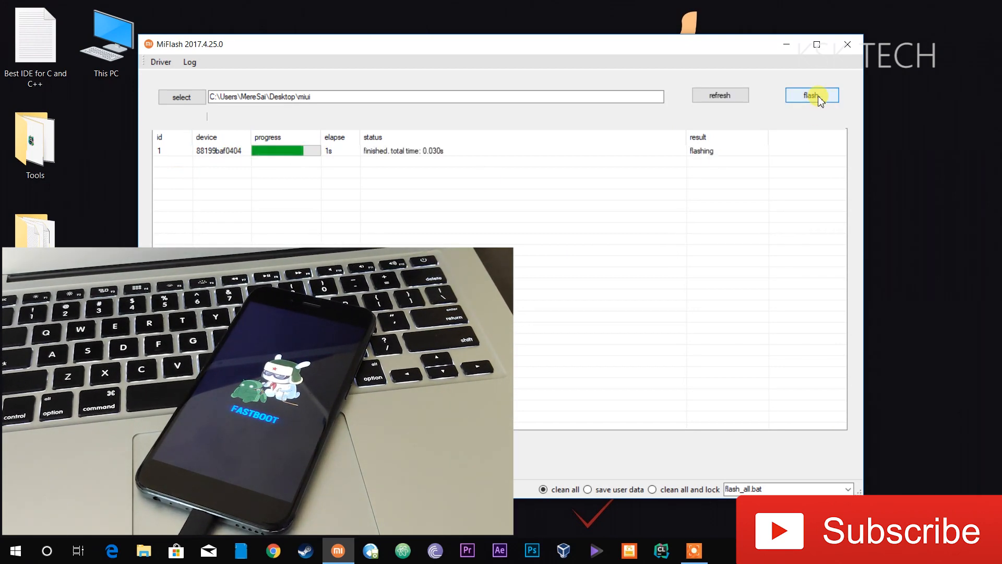